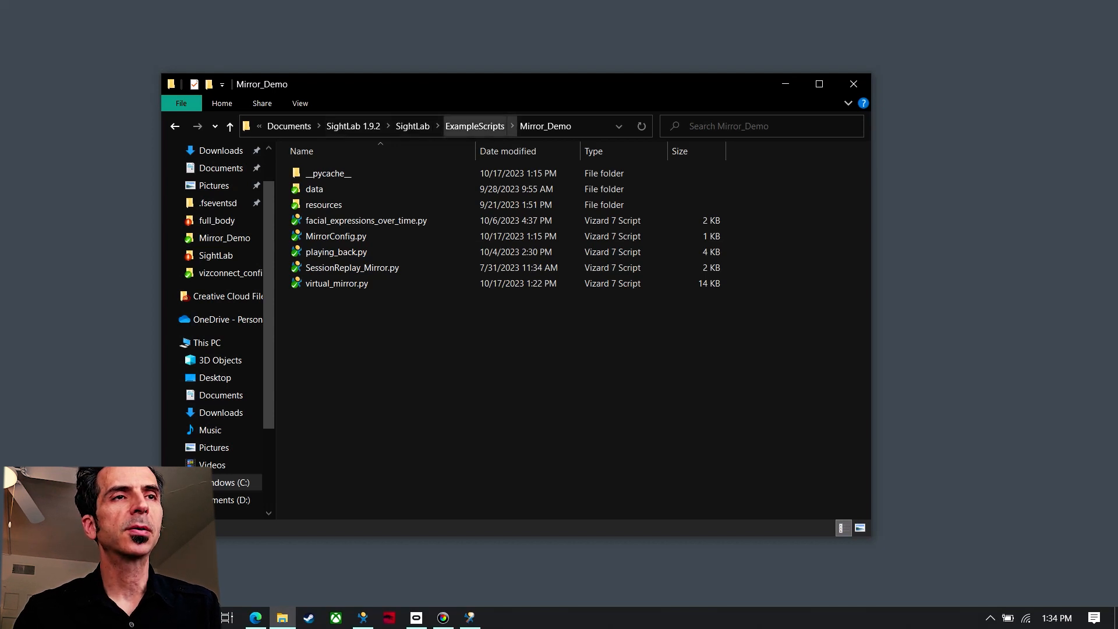
Step: Launch the virtual_mirror.py demo script from the Mirror_Demo folder
click(329, 173)
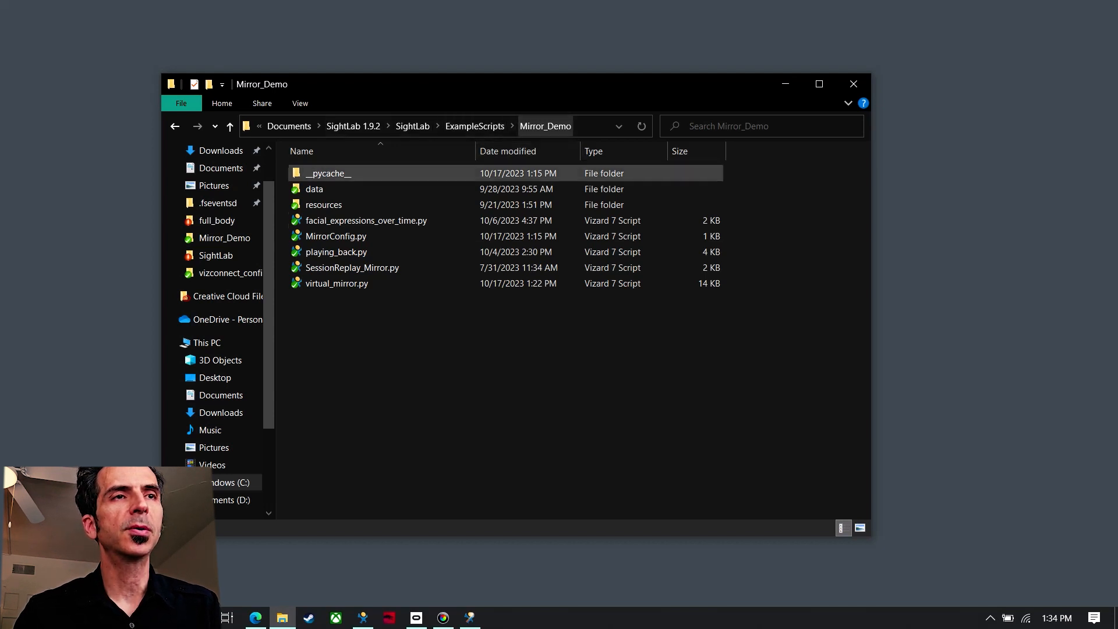
mouse_move(335, 283)
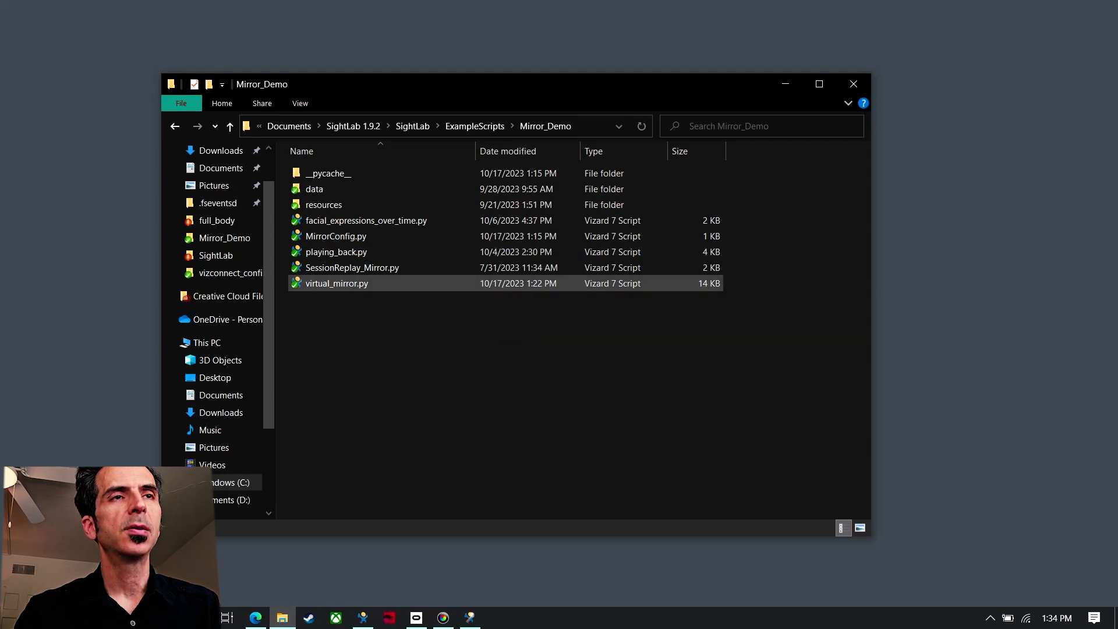
mouse_move(335, 283)
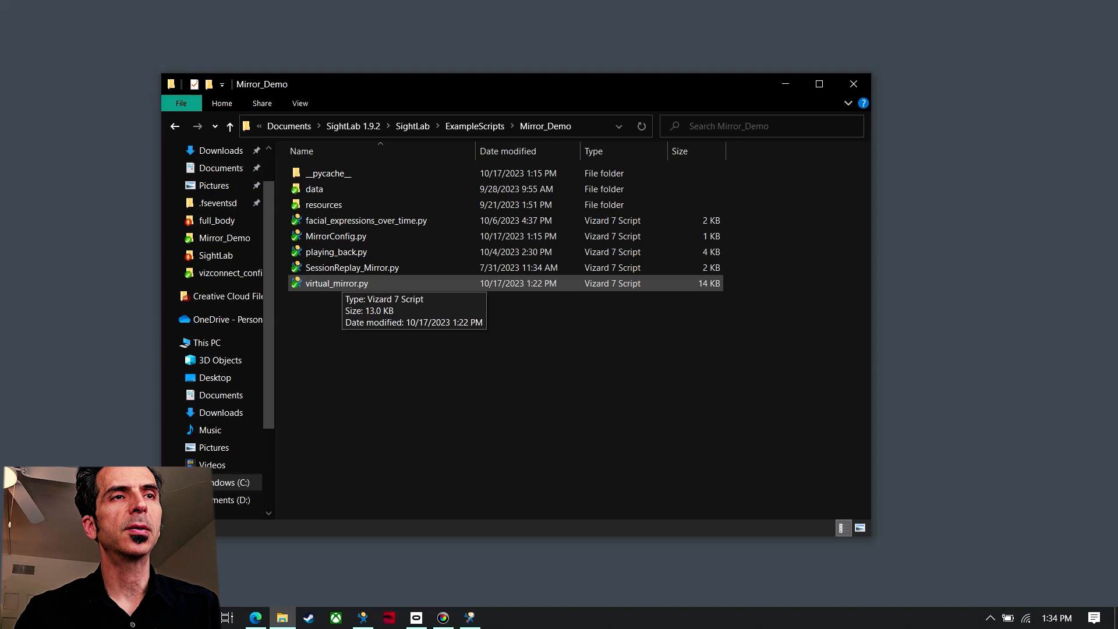
right_click(335, 283)
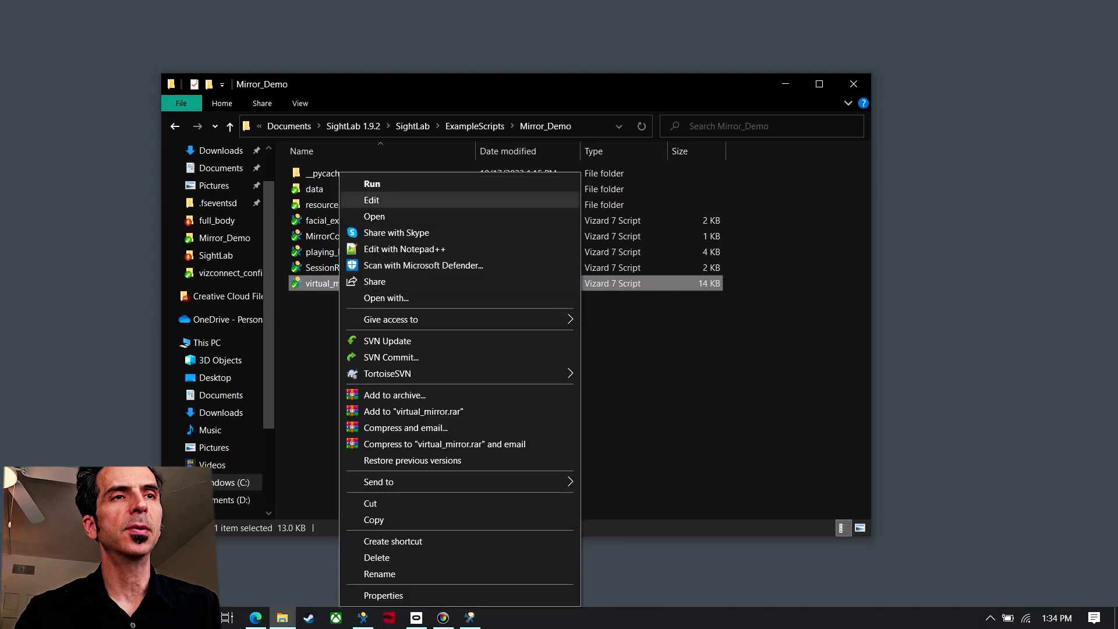
mouse_move(372, 183)
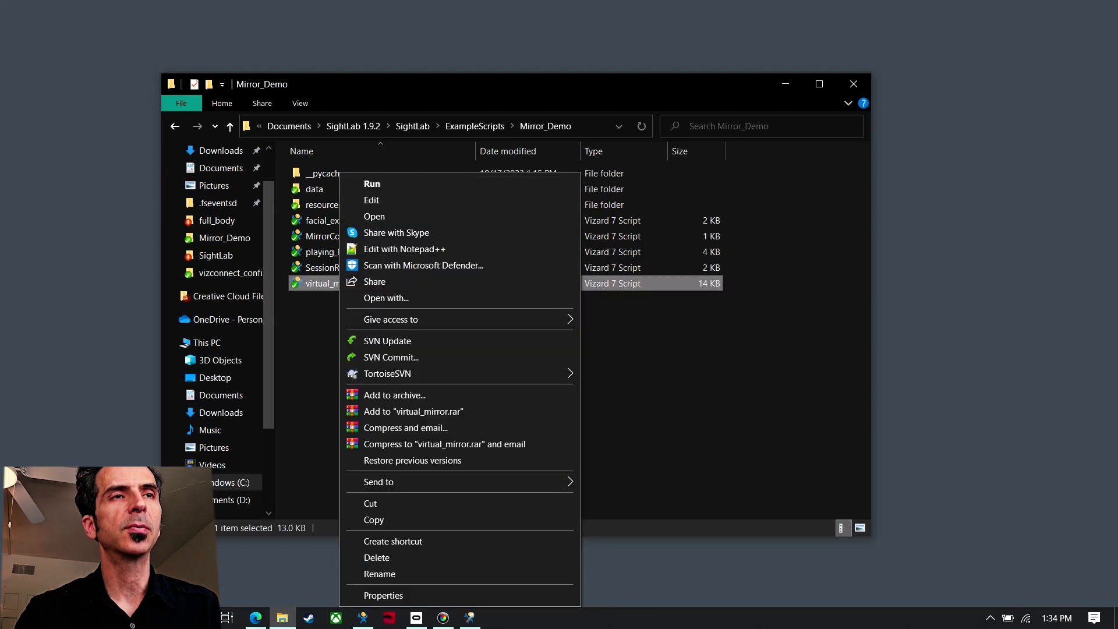
mouse_move(423, 264)
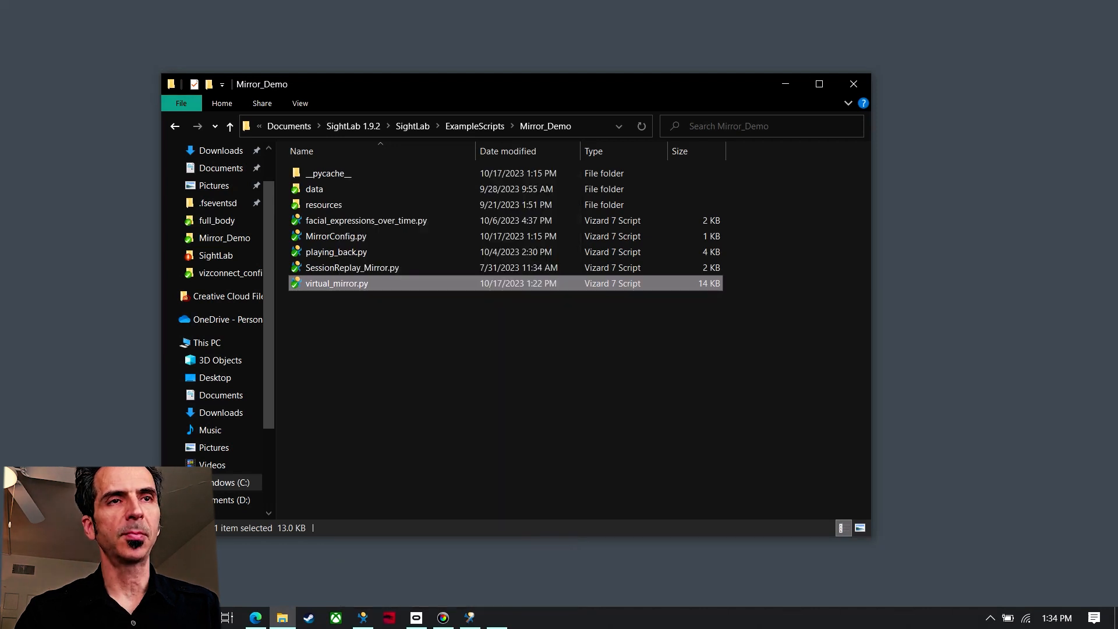
double_click(335, 284)
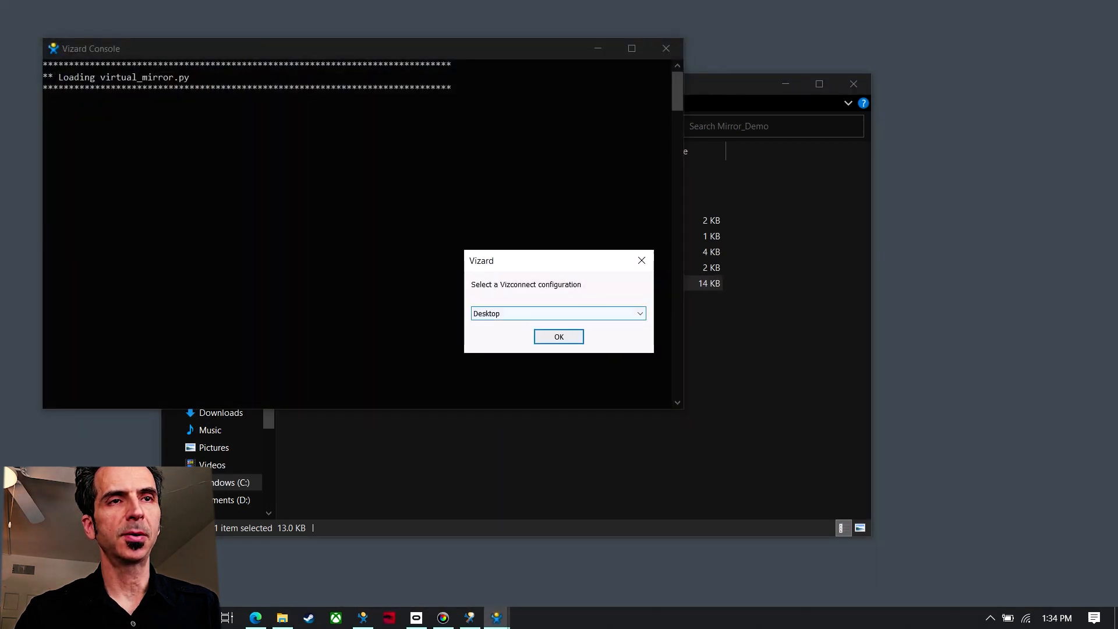
Step: Choose Meta Quest Pro as the Vizconnect configuration and confirm it
click(638, 313)
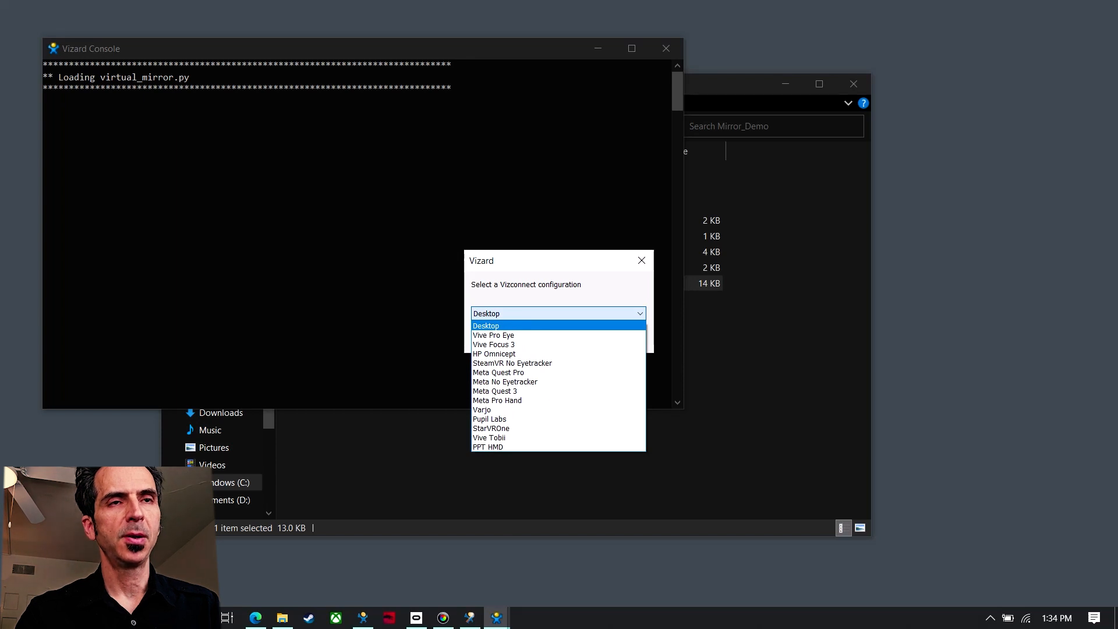
mouse_move(512, 364)
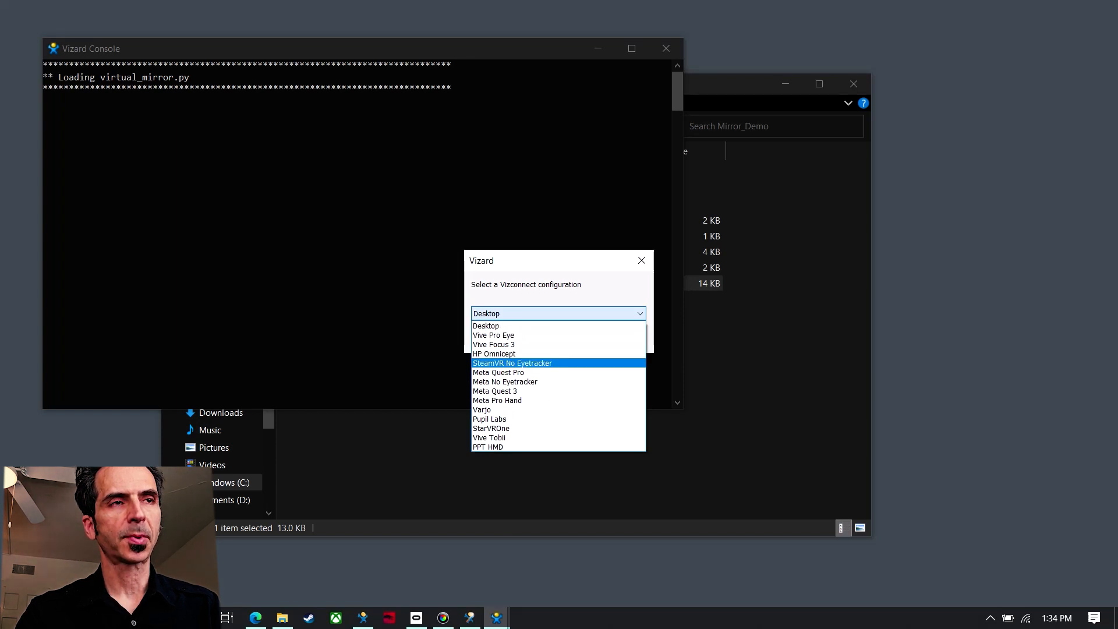
click(497, 372)
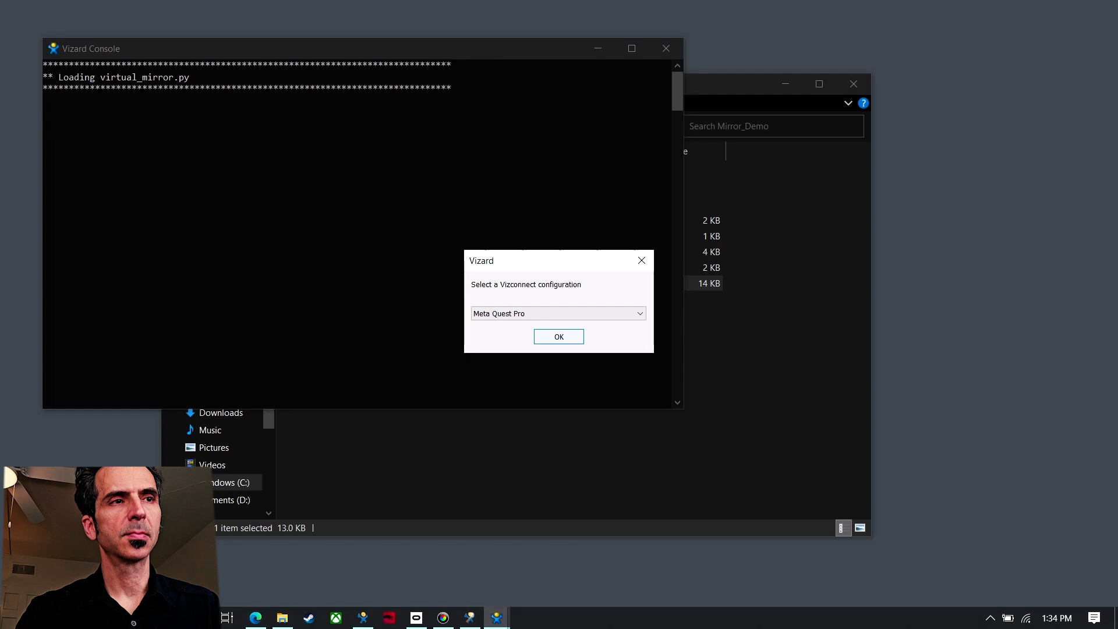
click(558, 337)
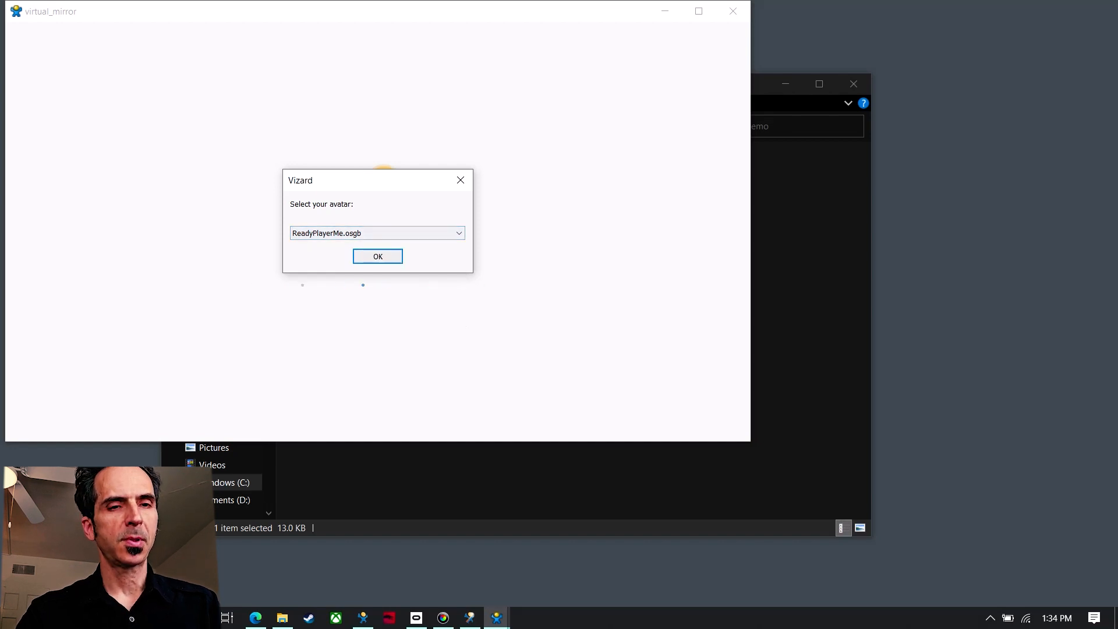
Step: Confirm ReadyPlayerMe.osgb as the avatar and let the mirror session run
click(377, 256)
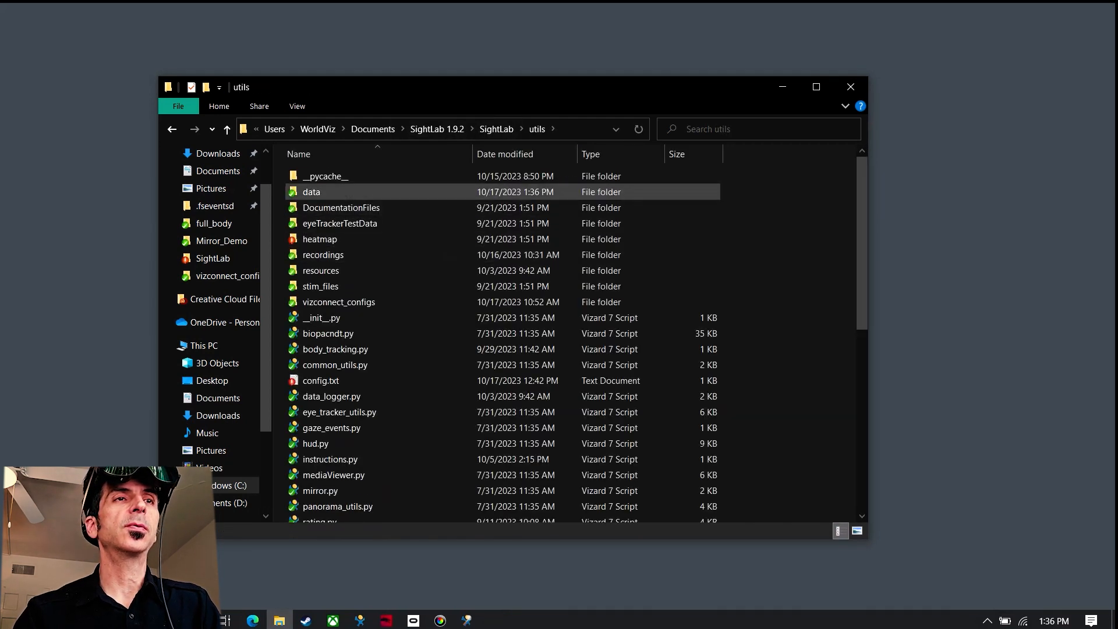
Step: Open expressions_20231017_133526.csv from the data folder and scan its columns
double_click(312, 192)
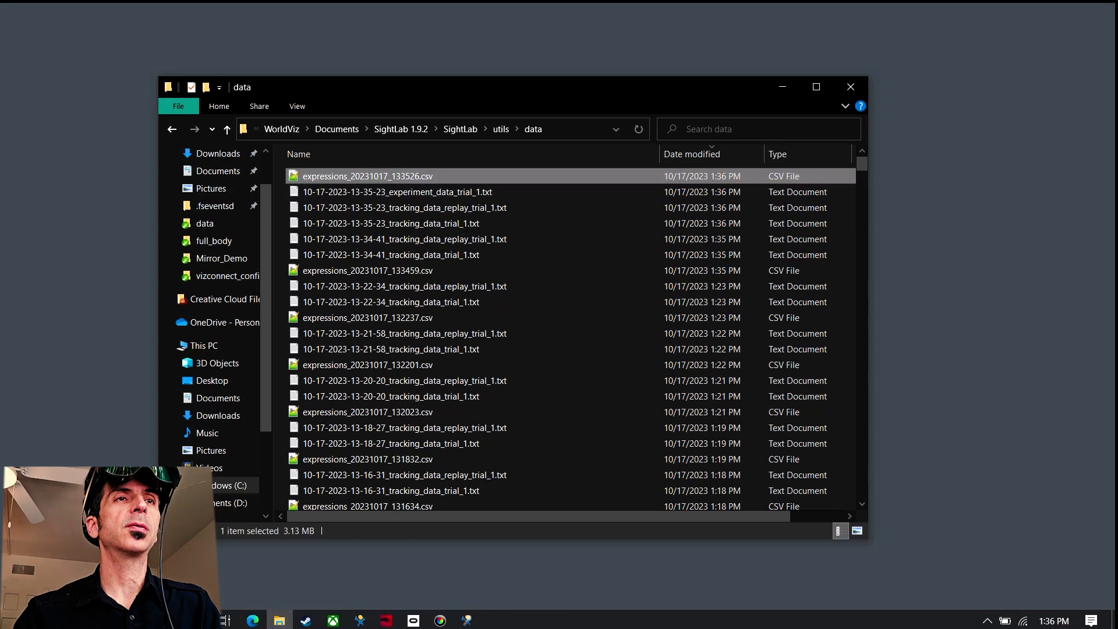
double_click(367, 176)
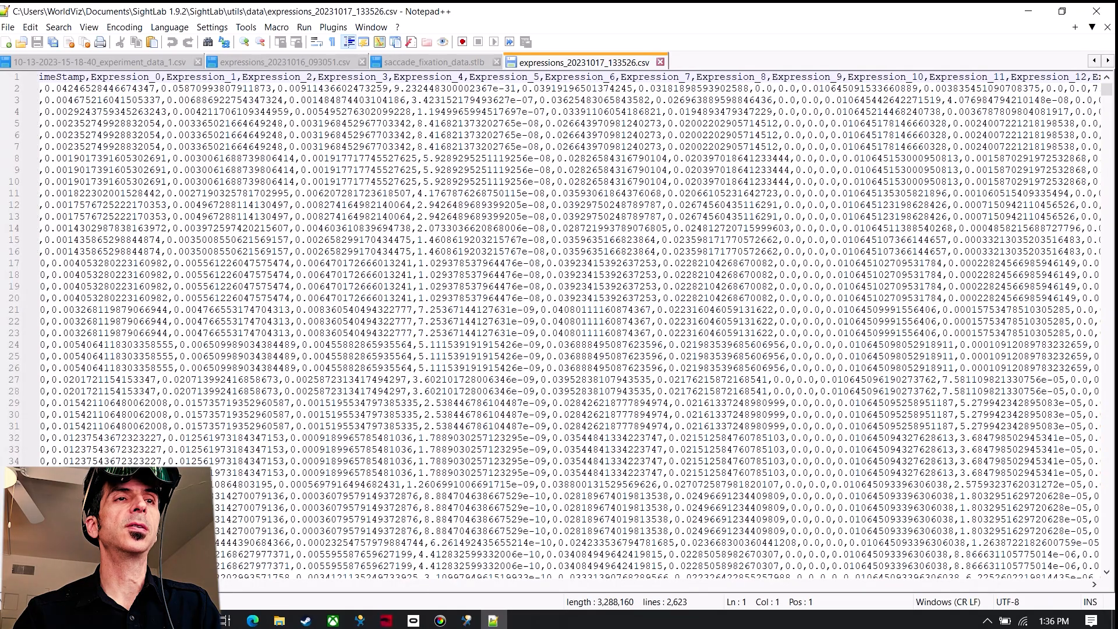
scroll(right, 3)
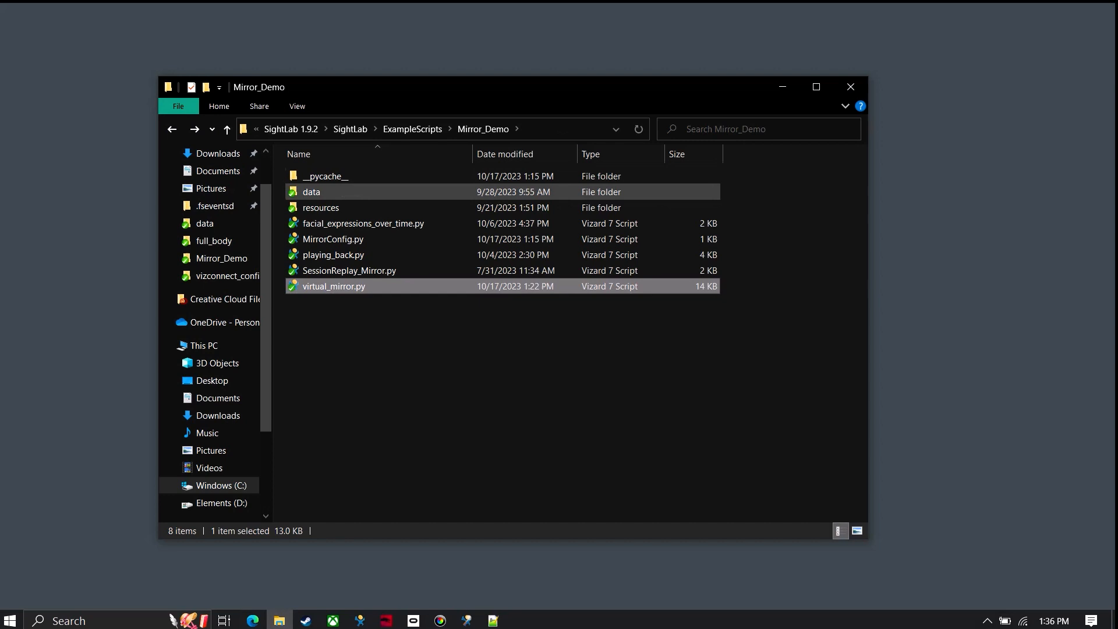
Step: Open facial_expressions_over_time.py in Vizard from File Explorer
click(363, 224)
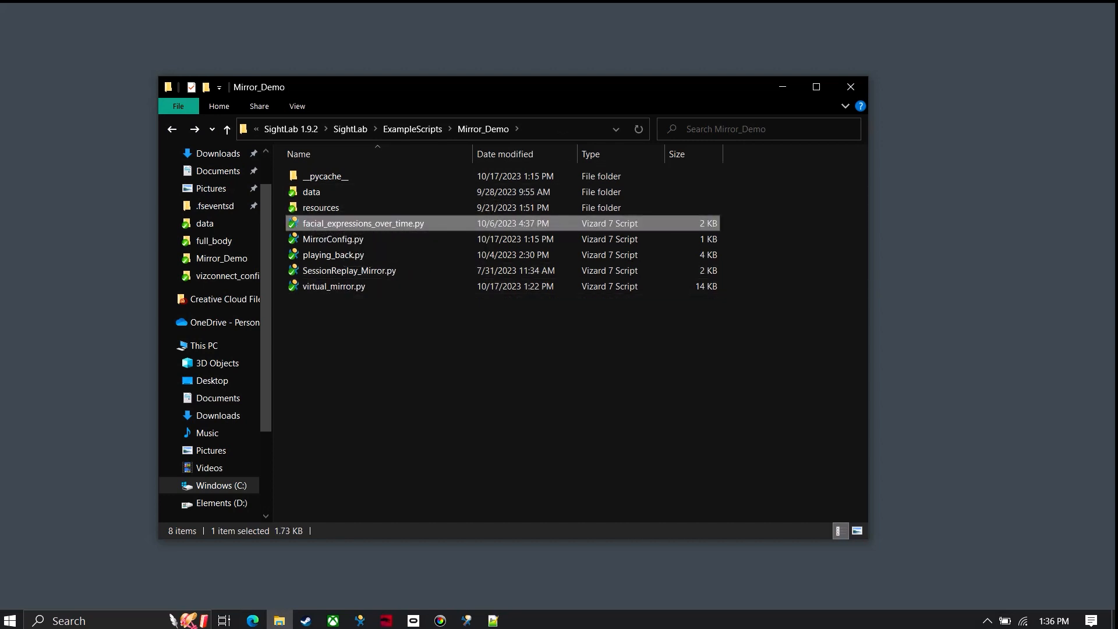
double_click(363, 224)
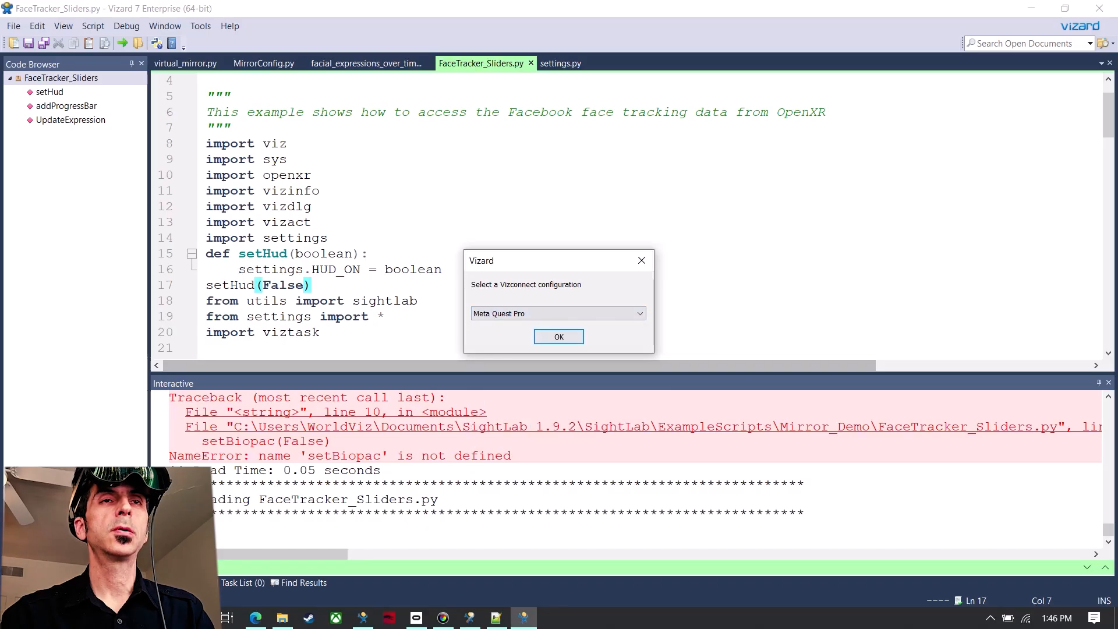
Step: Confirm Meta Quest Pro and let the FaceTracker_Sliders session run
click(558, 336)
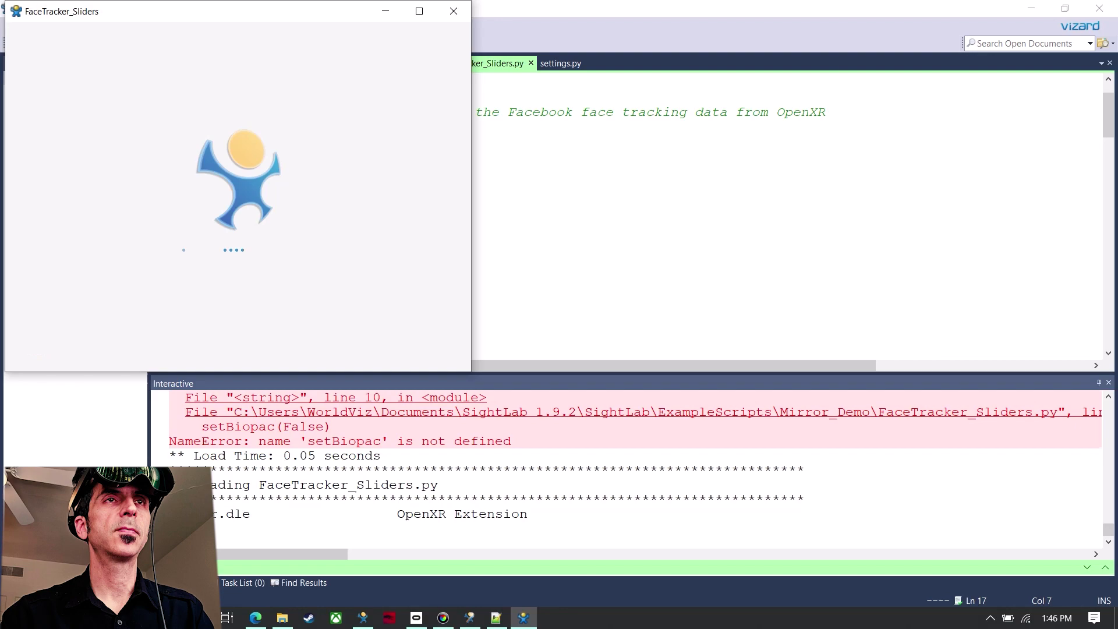
click(418, 11)
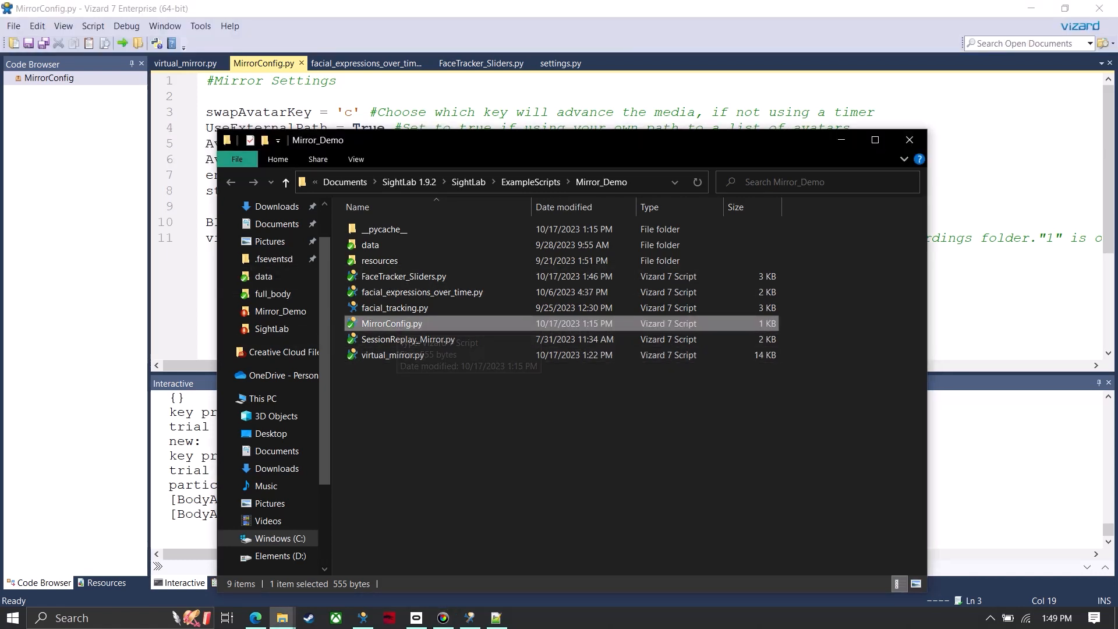
mouse_move(392, 323)
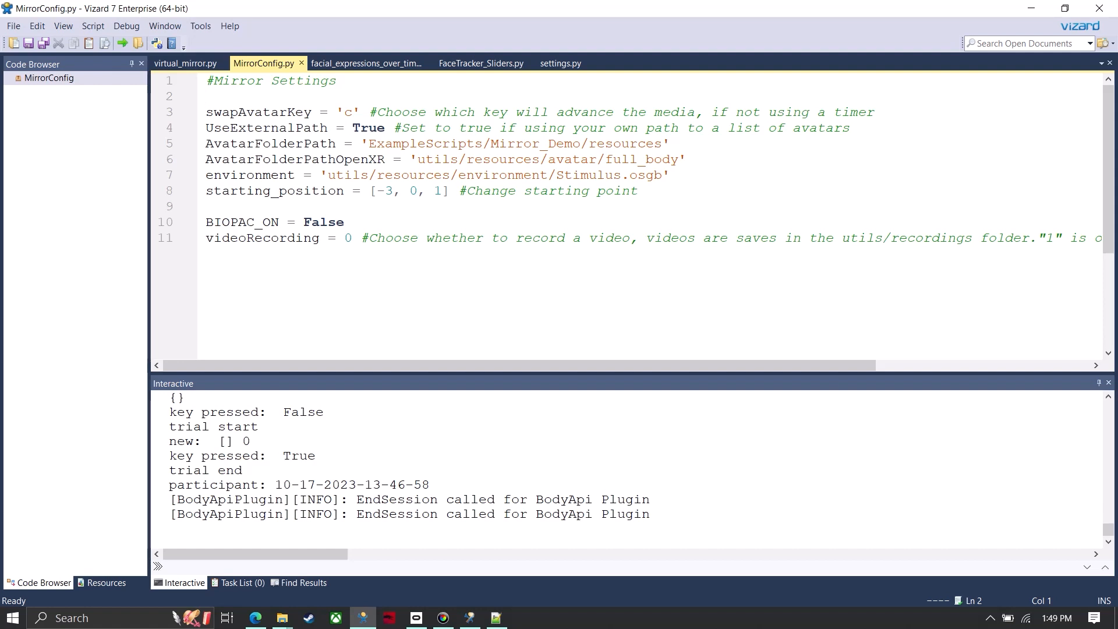
Step: Review MirrorConfig.py's mirror settings, then bring virtual_mirror.py back into view
click(207, 97)
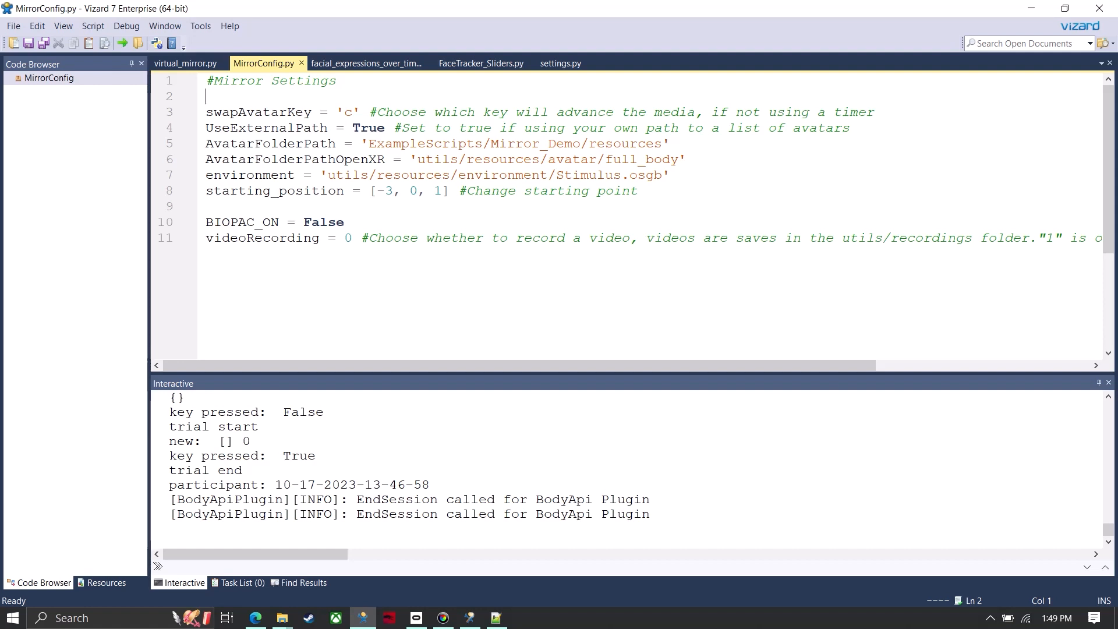
double_click(579, 175)
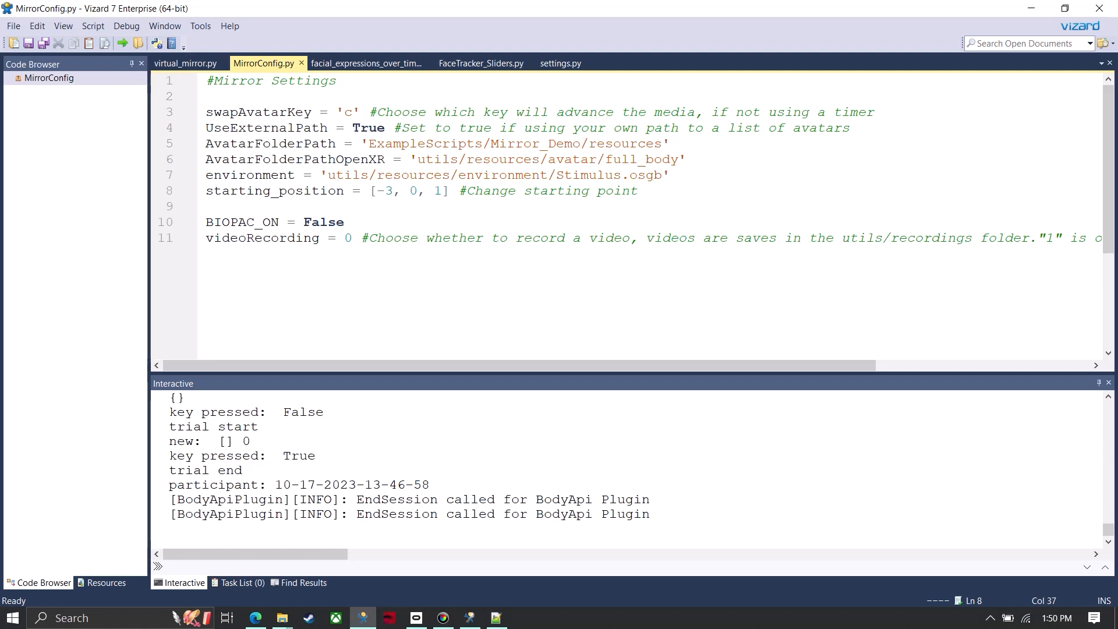
click(184, 63)
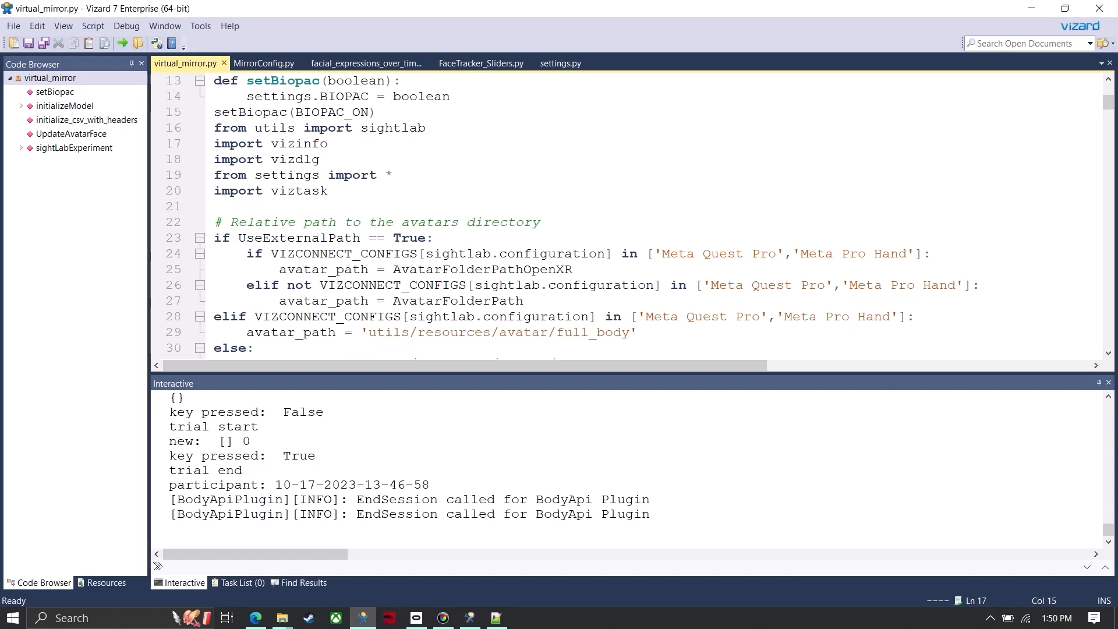
Step: Run virtual_mirror.py with the Desktop configuration and GlowManBlue.osgb avatar
scroll(up, 3)
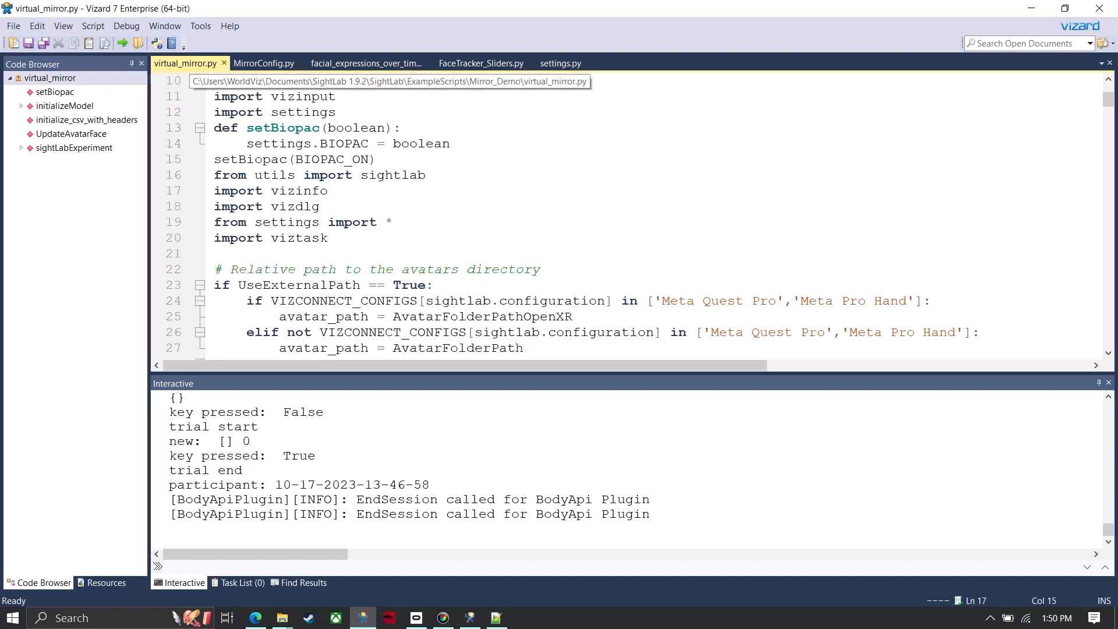
click(123, 43)
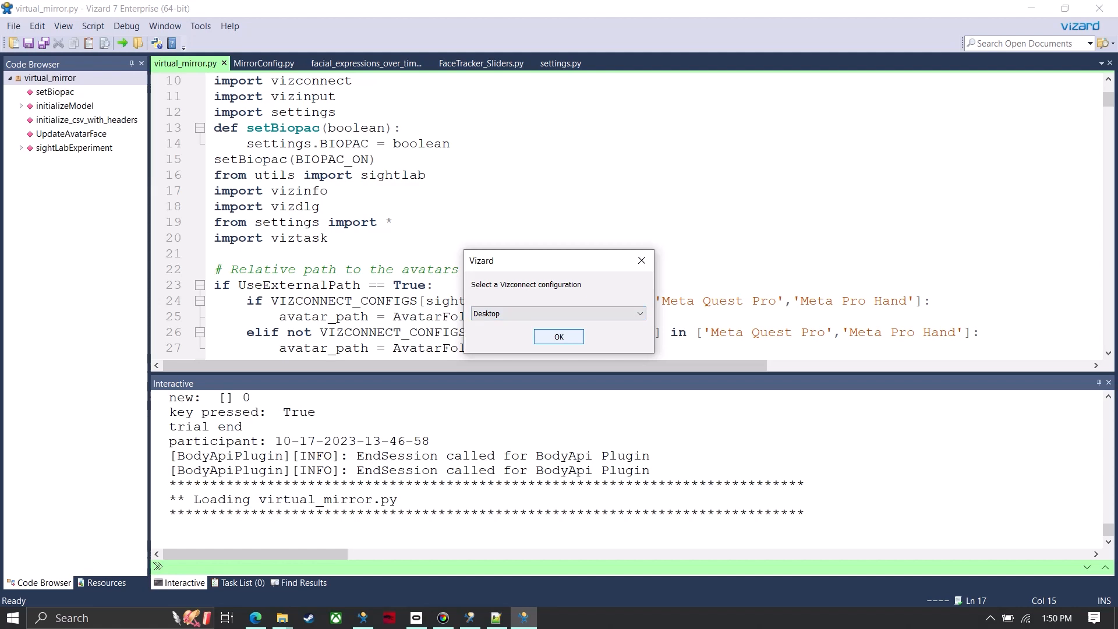
click(558, 335)
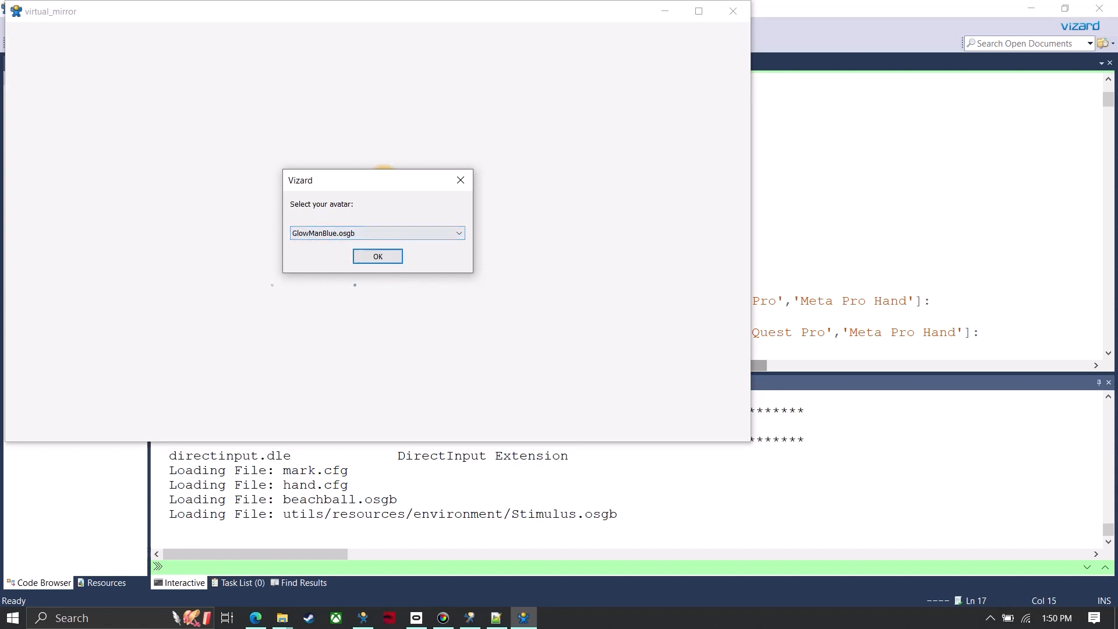
click(377, 256)
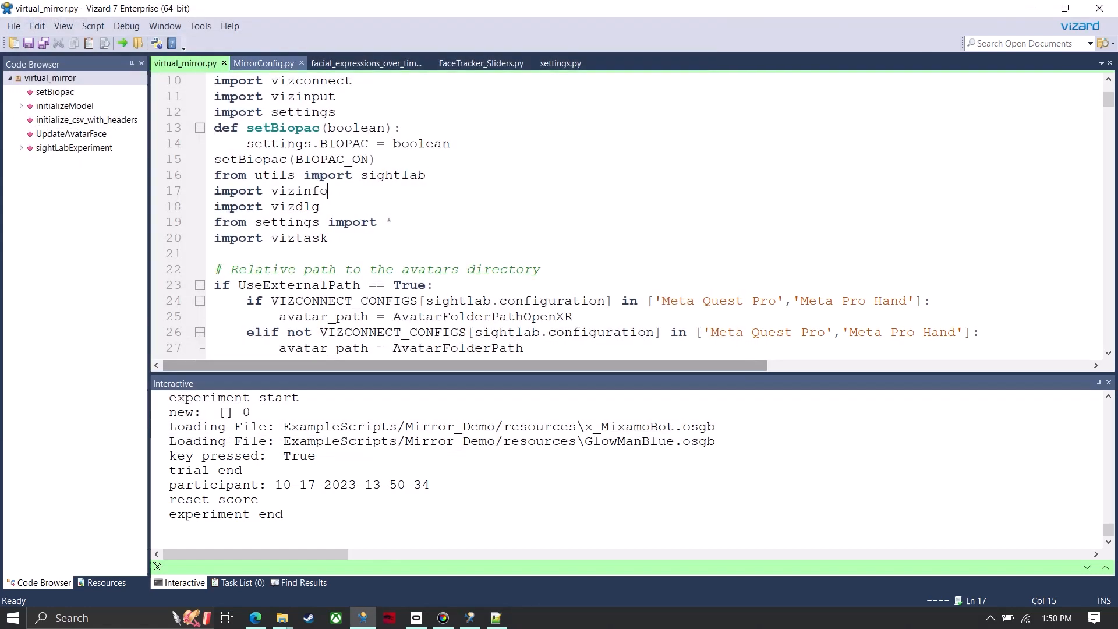
Step: Open the script's containing folder, go into SightLab and launch SessionReplay.py
right_click(186, 63)
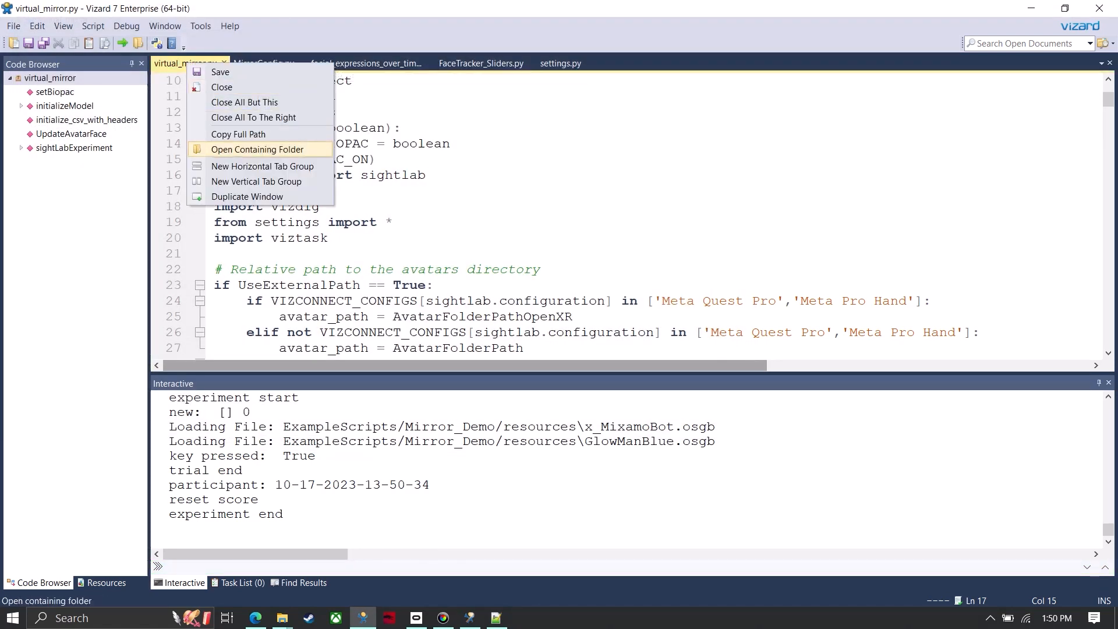
click(258, 150)
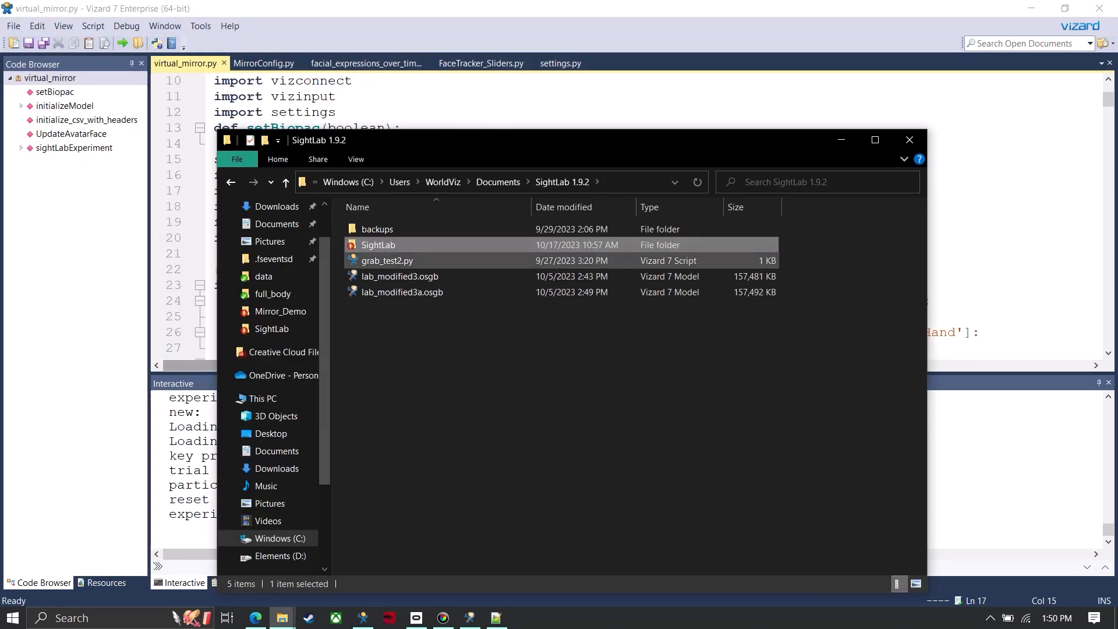
double_click(378, 245)
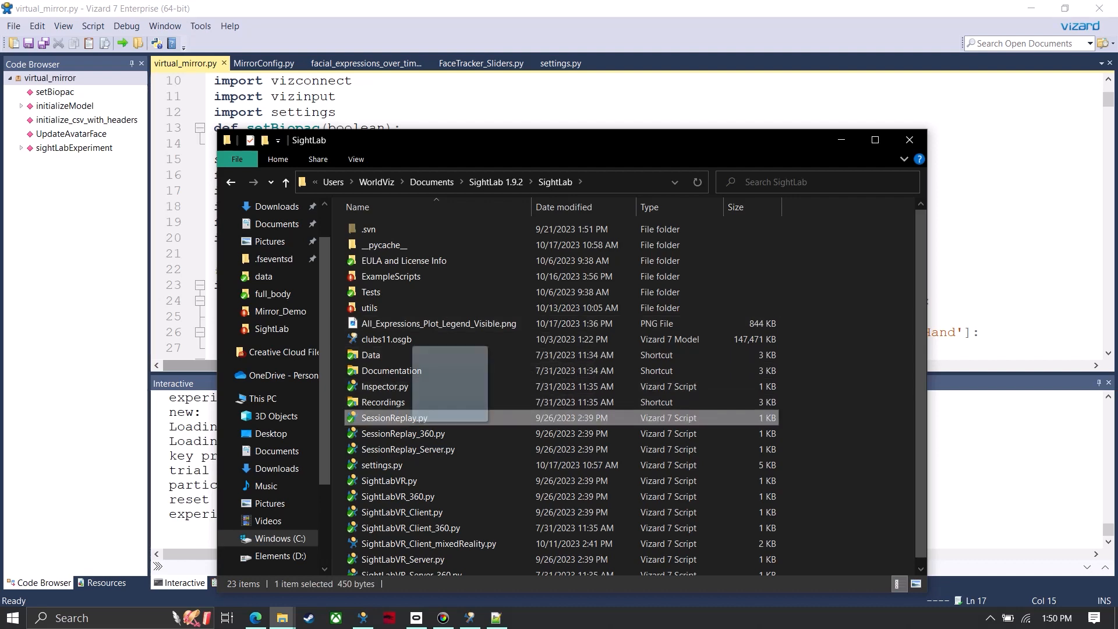
double_click(395, 417)
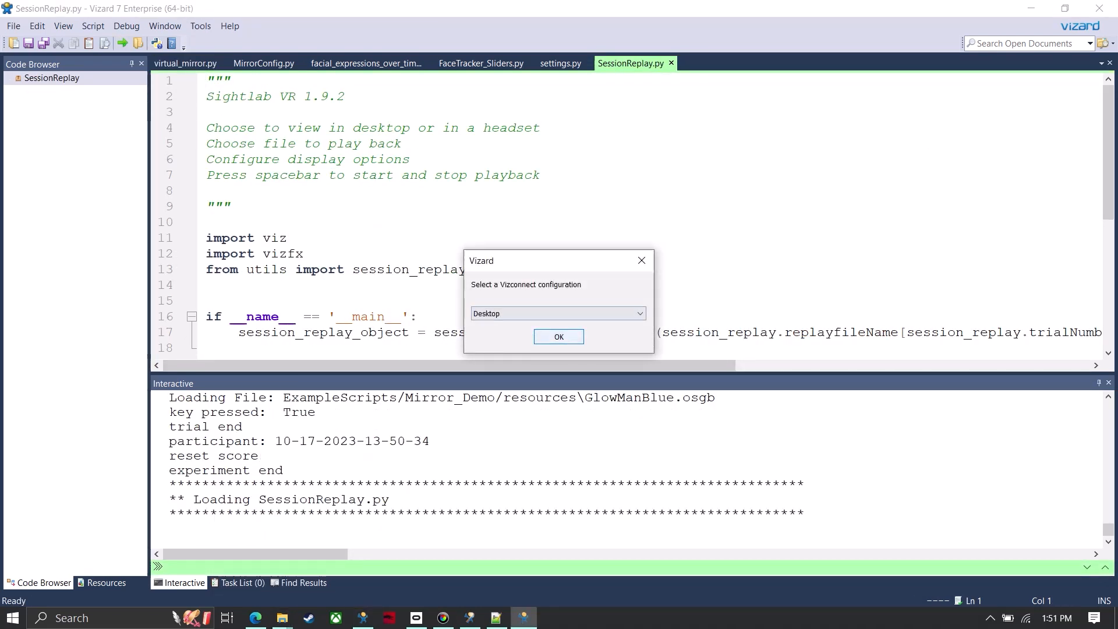
Step: Replay trial 1 of participant SAMPLE on Desktop and start playback with Spacebar
click(558, 335)
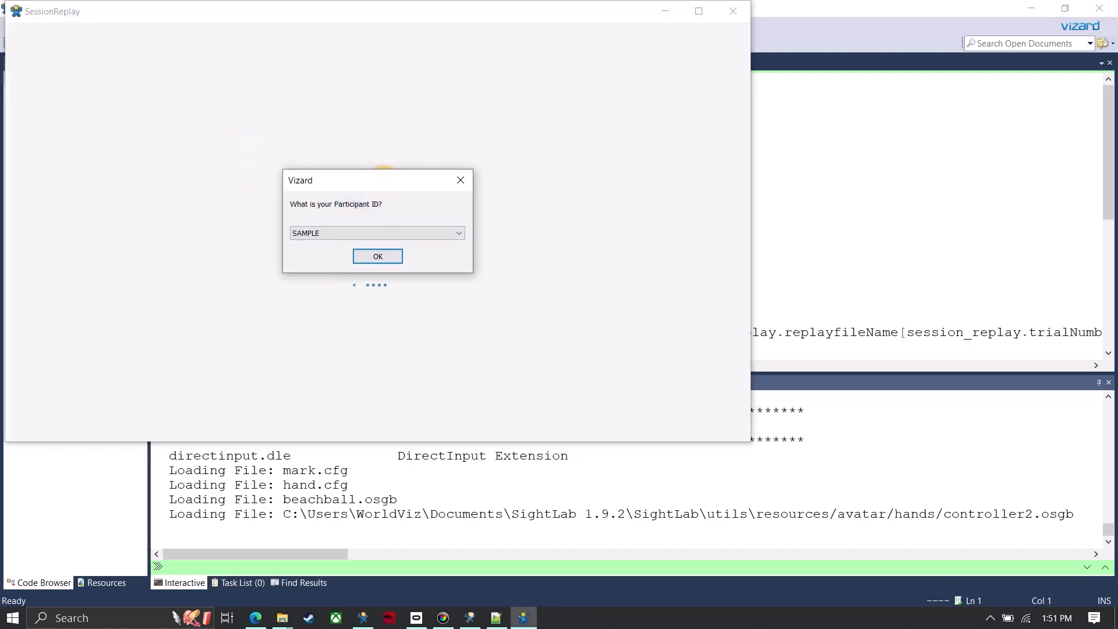
click(378, 256)
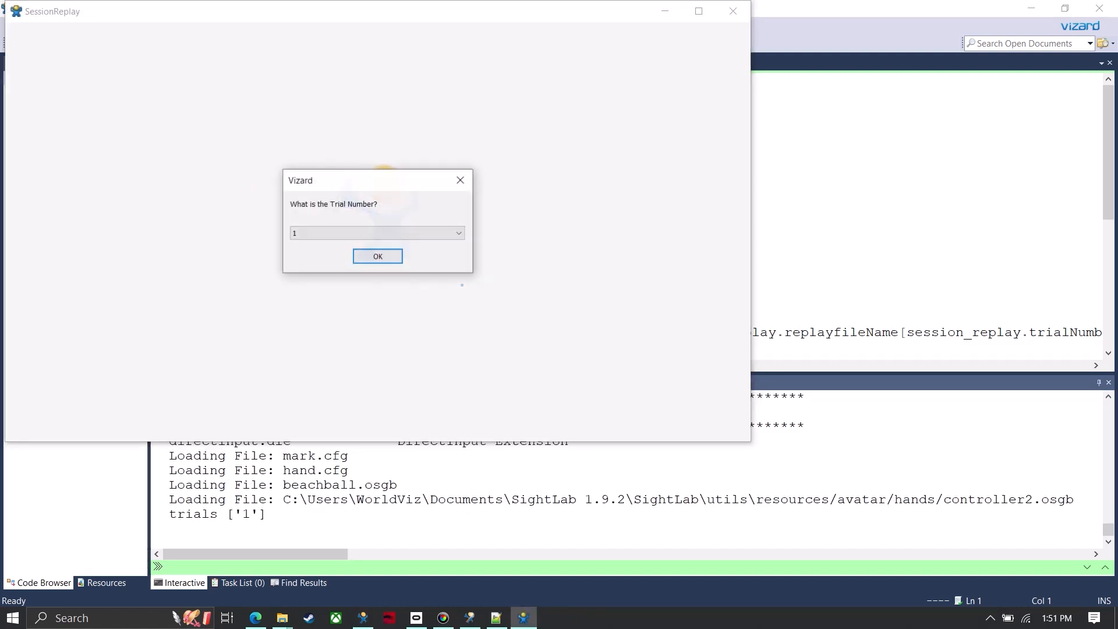
click(378, 257)
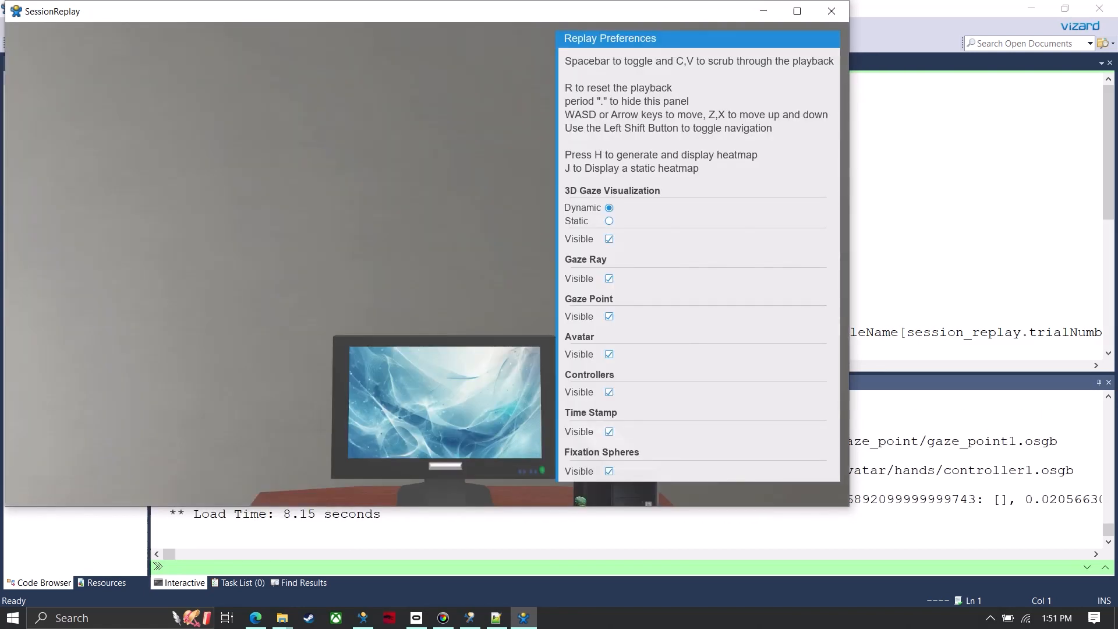
key(space)
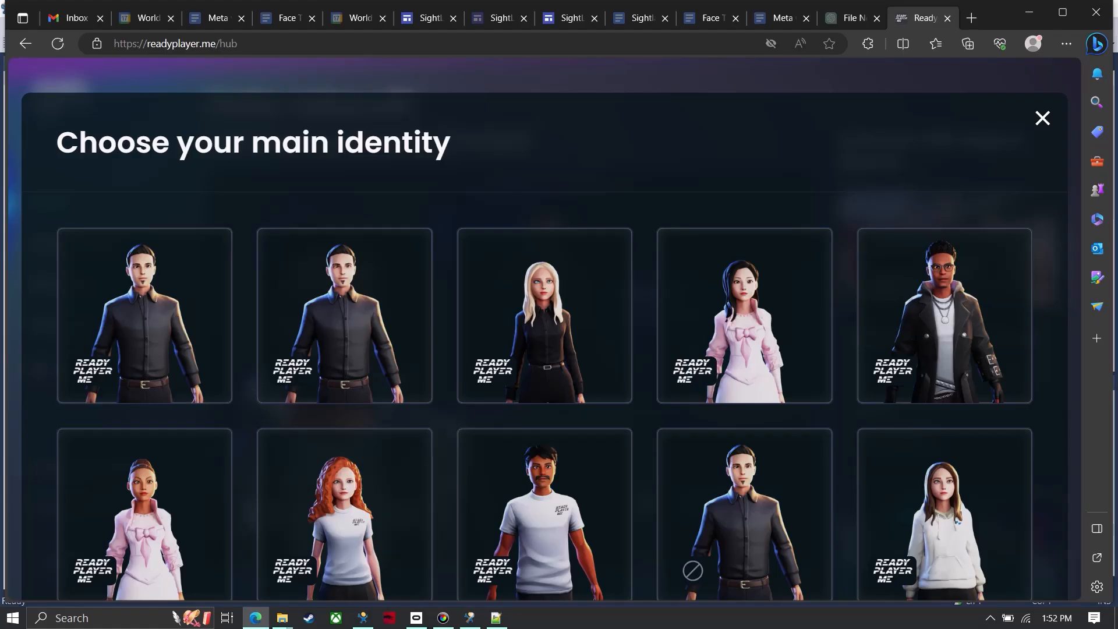
Step: Inspect ReadyPlayerMe.osgb with Head lighting in Inspector, then return to SessionReplay.py
click(144, 315)
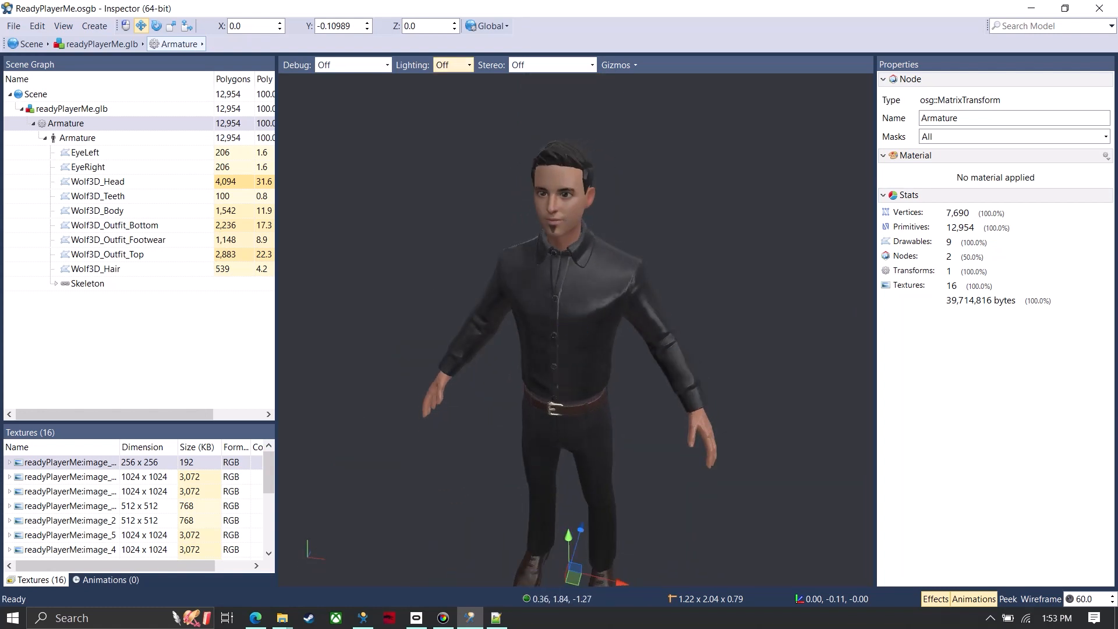
click(451, 65)
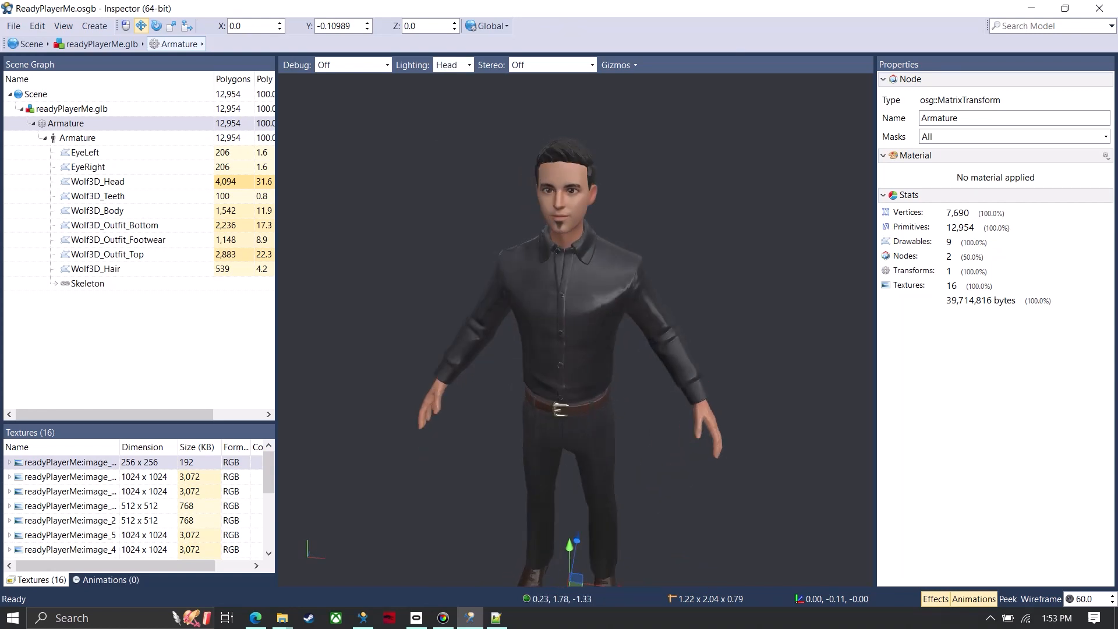
click(362, 618)
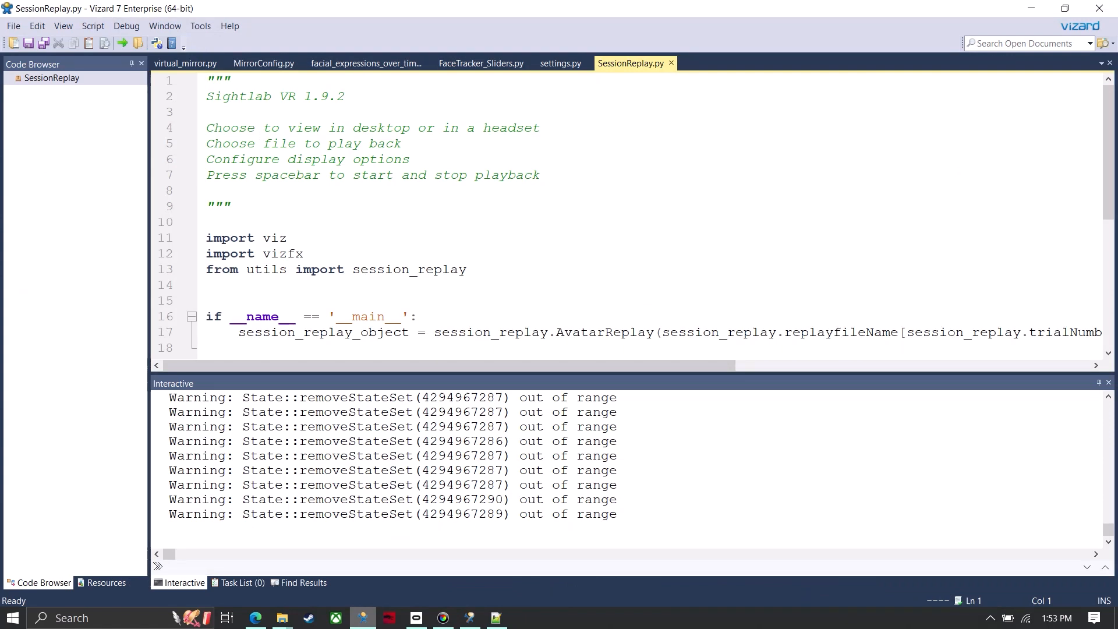